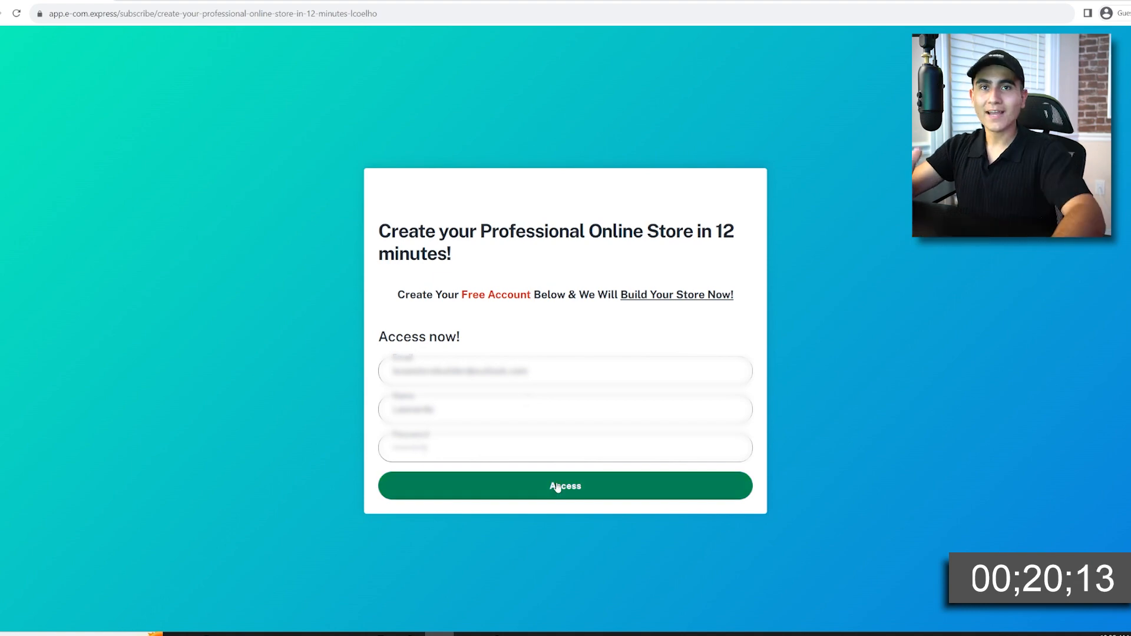
- Create the free account, pick the Discounts and Free Shipping banners, and head to Shopify sign-up
{"action": "left_click", "coordinate": [564, 485]}
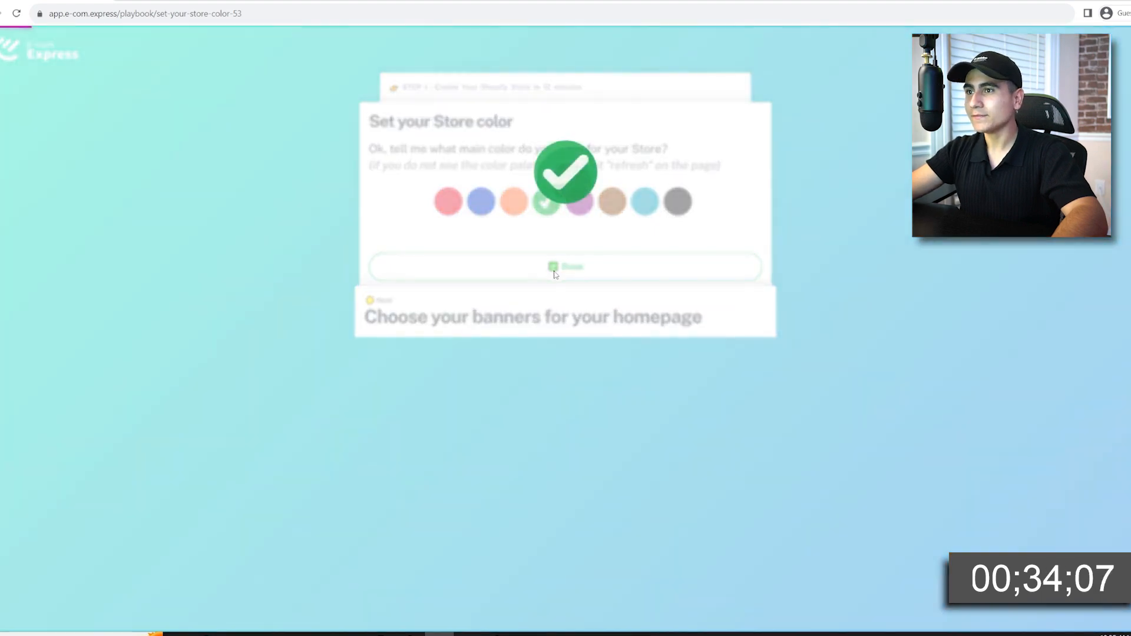
{"action": "left_click", "coordinate": [566, 268]}
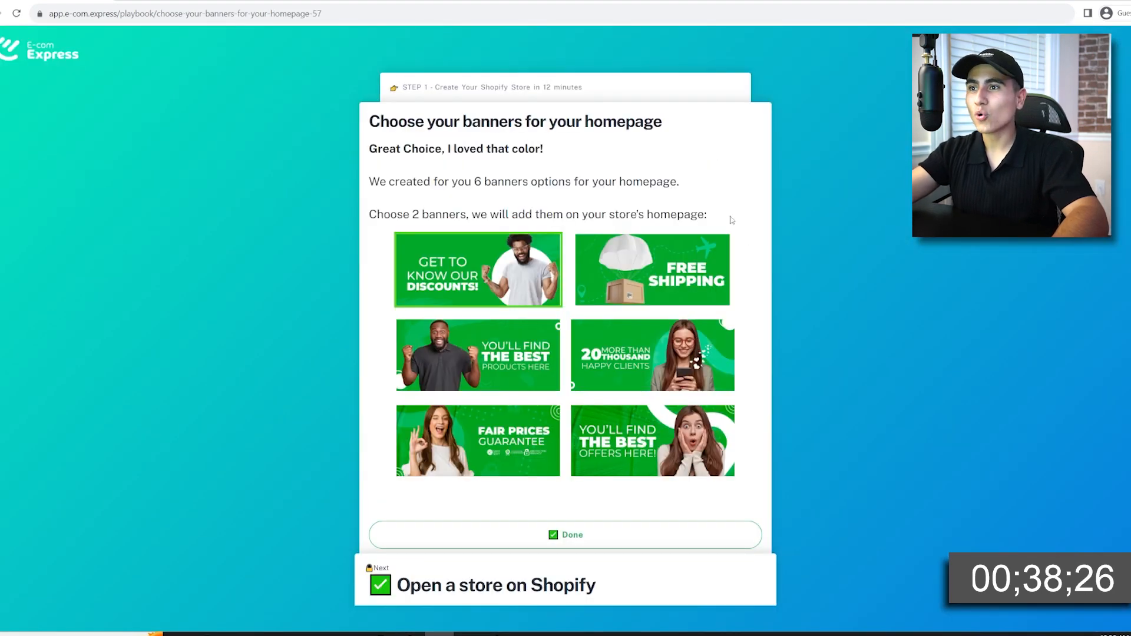
{"action": "left_click", "coordinate": [651, 268]}
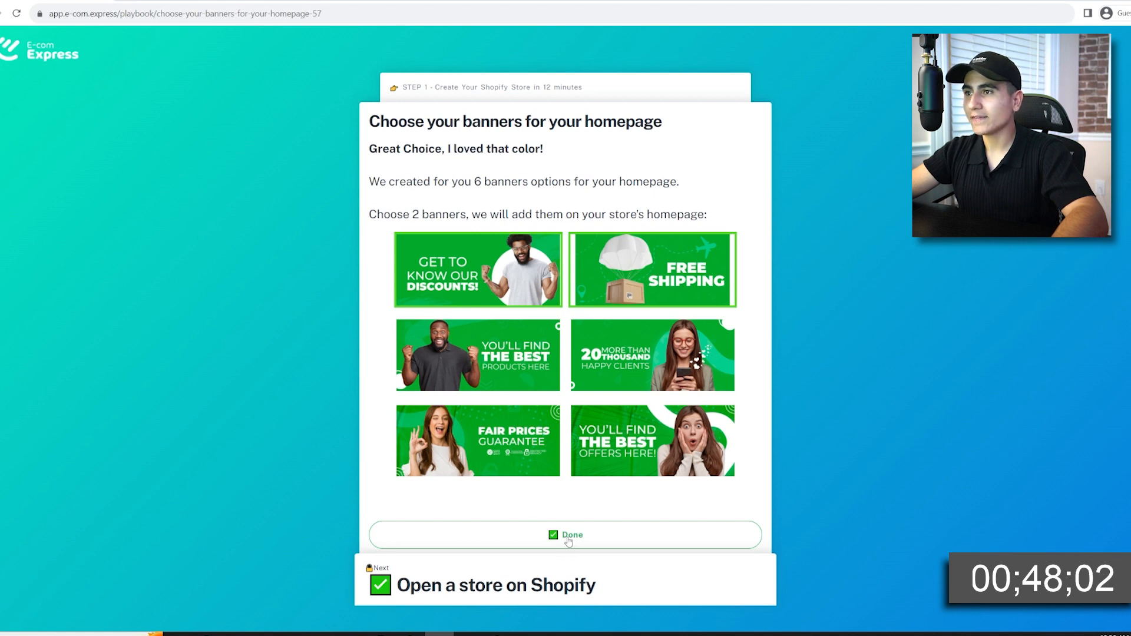
{"action": "left_click", "coordinate": [571, 535]}
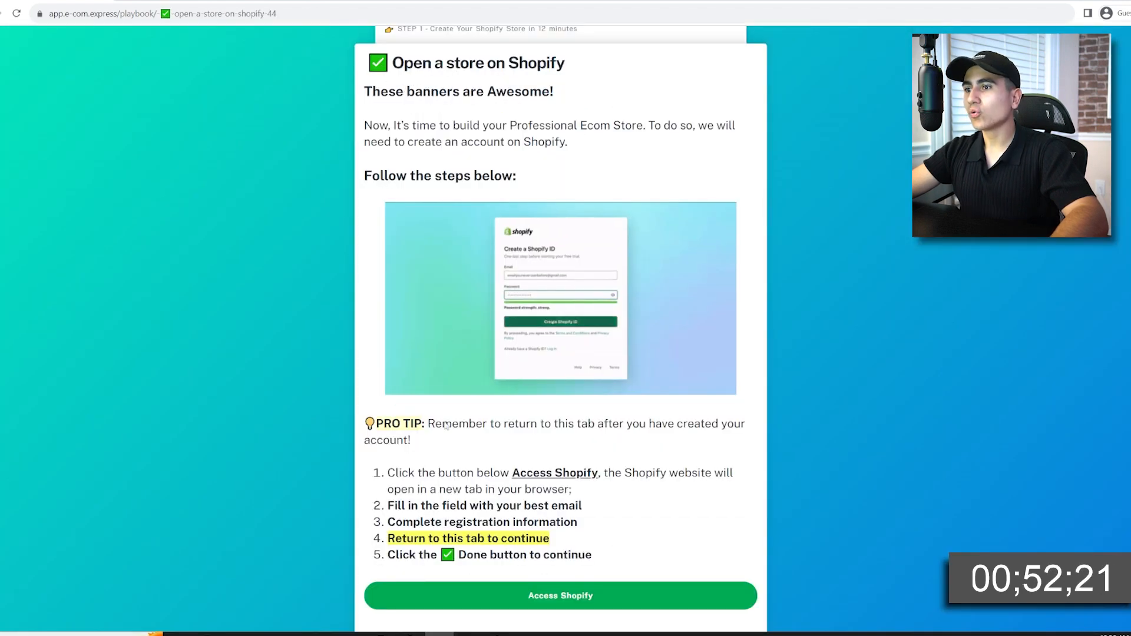
{"action": "left_click", "coordinate": [560, 595]}
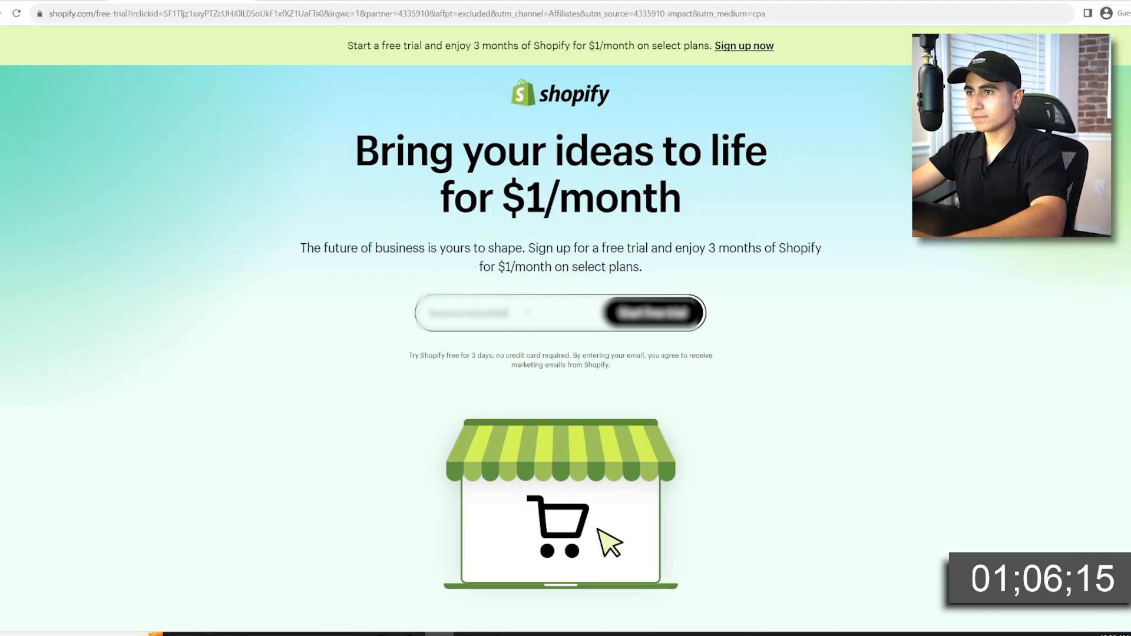
- Start the Shopify free trial and create a Shopify ID using email and password
{"action": "left_click", "coordinate": [650, 312]}
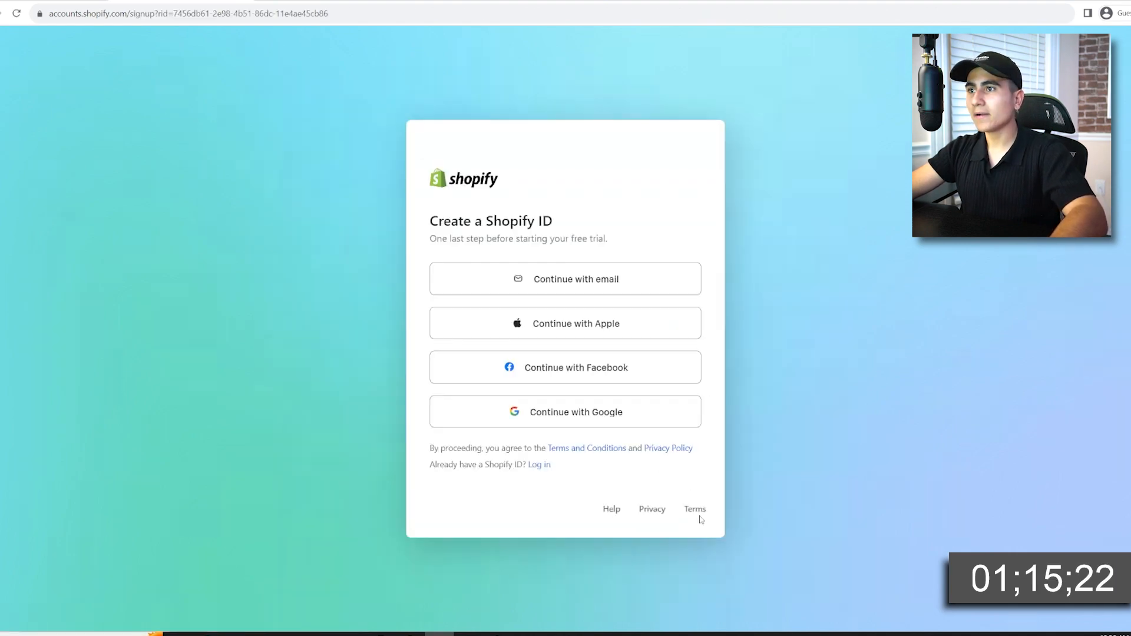
{"action": "left_click", "coordinate": [564, 279]}
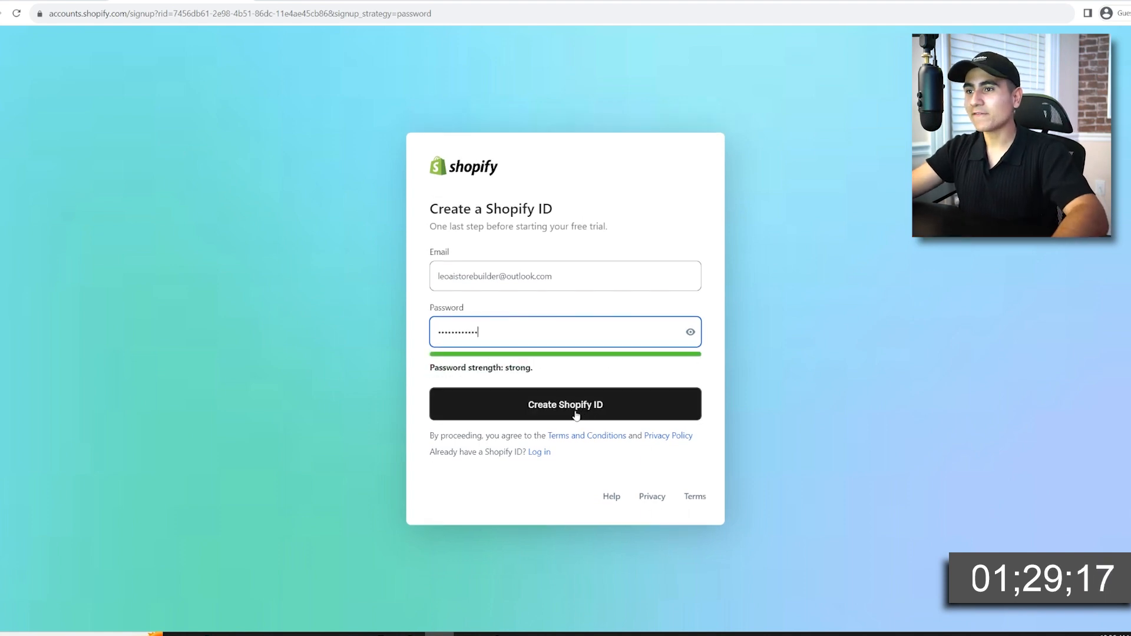
{"action": "left_click", "coordinate": [564, 404]}
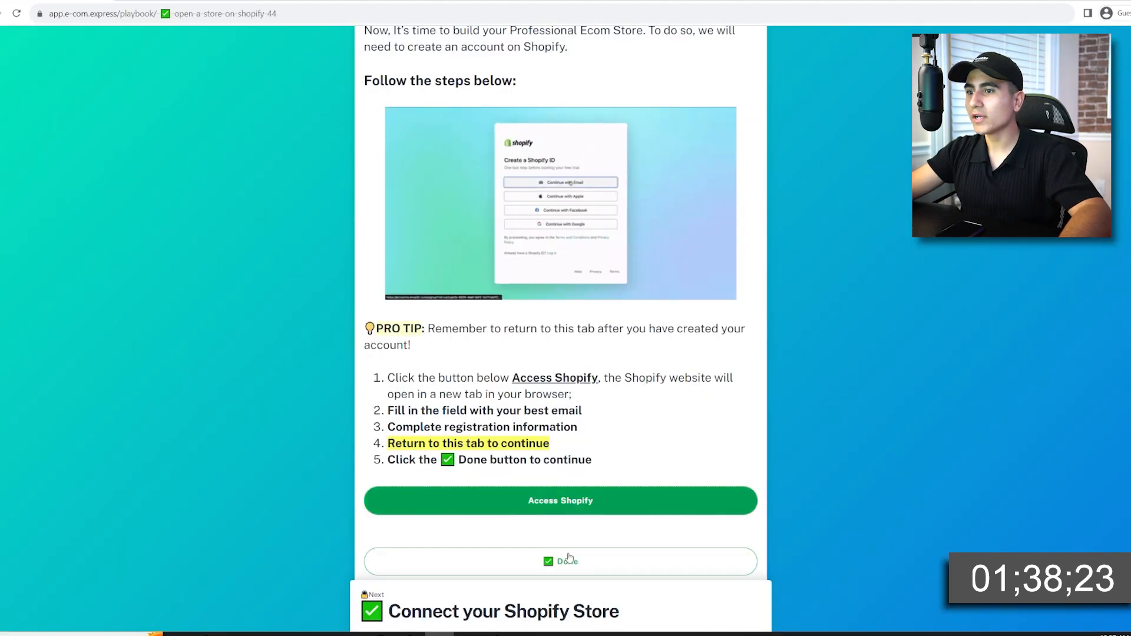
{"action": "left_click", "coordinate": [561, 561]}
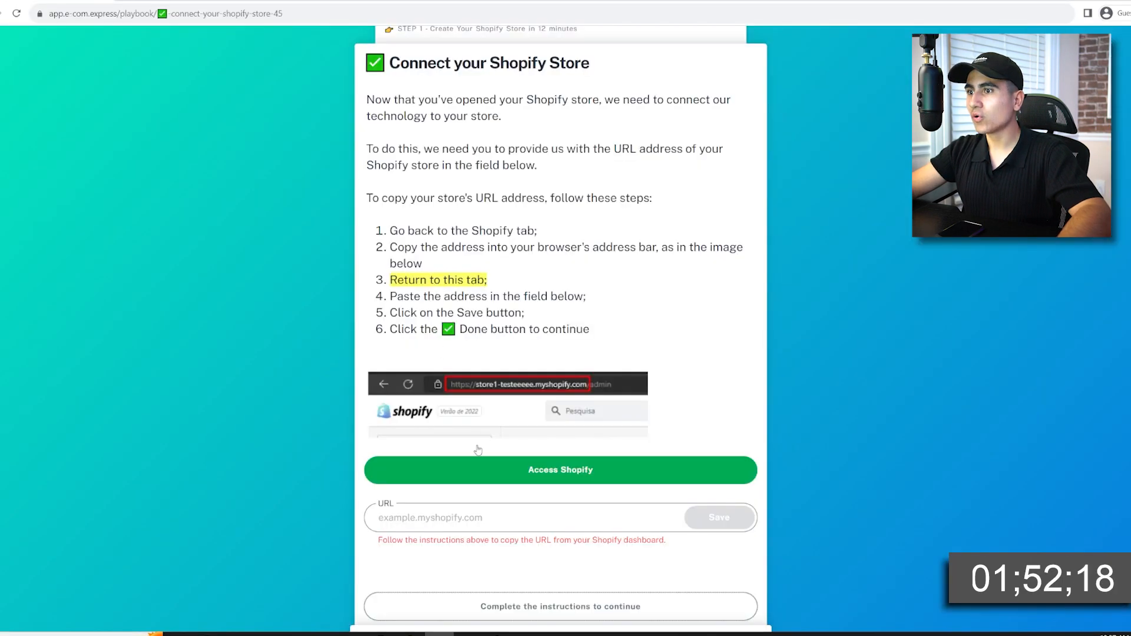
{"action": "type", "text": "https://admin.shopify.com/store/03aaf3-3"}
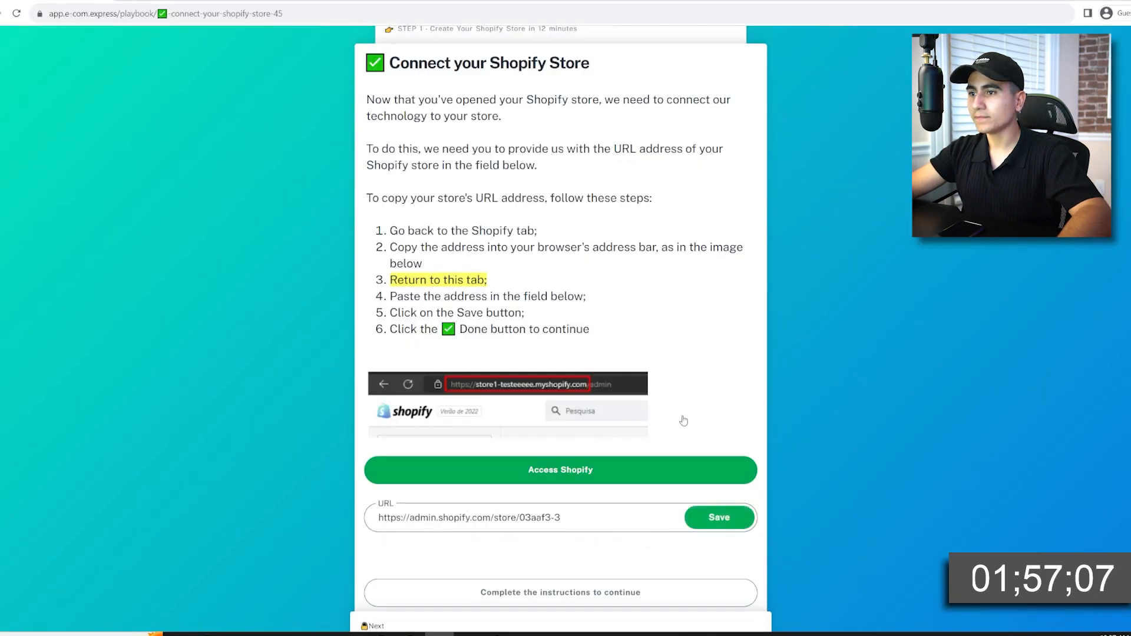
{"action": "left_click", "coordinate": [718, 517]}
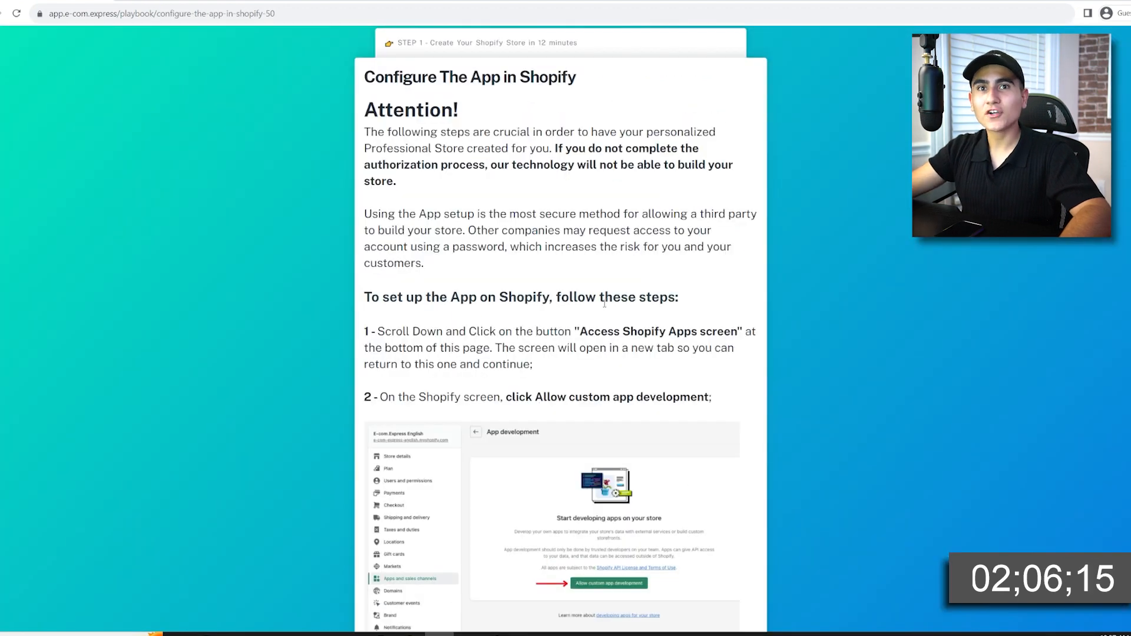
{"action": "scroll", "scroll_direction": "down", "scroll_amount": 3}
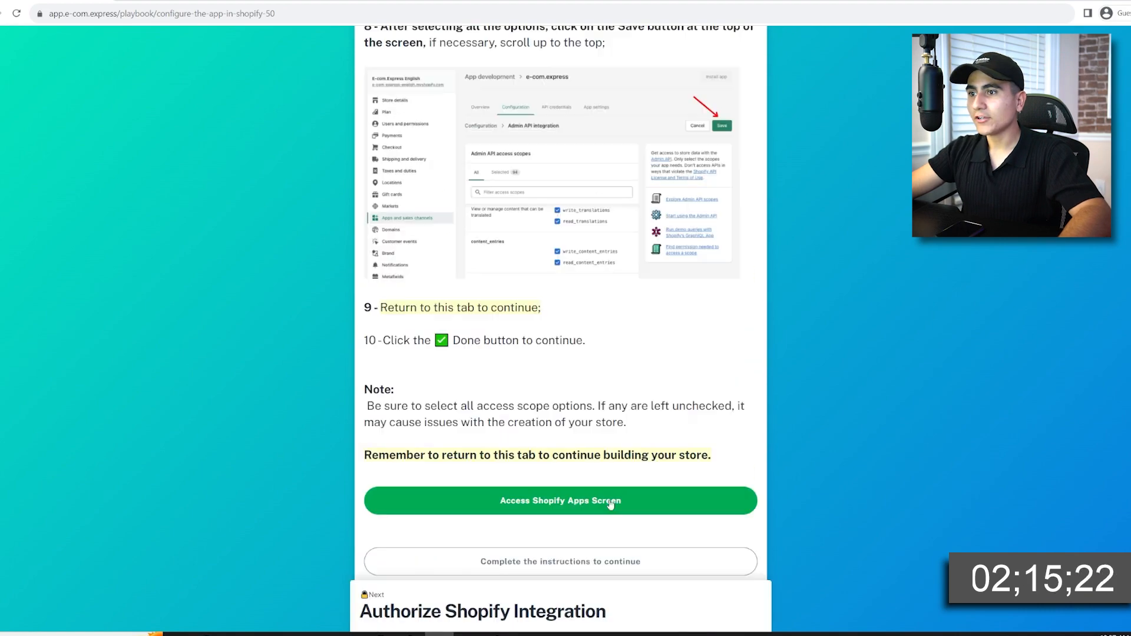
- Allow custom app development in the Shopify store's app settings
{"action": "left_click", "coordinate": [560, 501]}
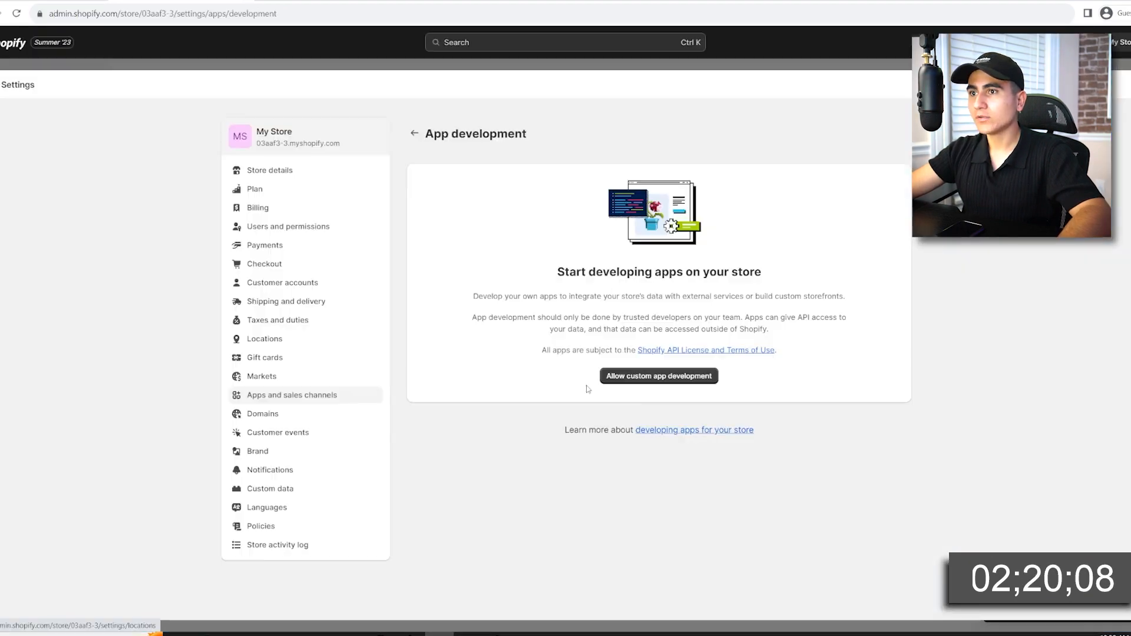
{"action": "left_click", "coordinate": [657, 376]}
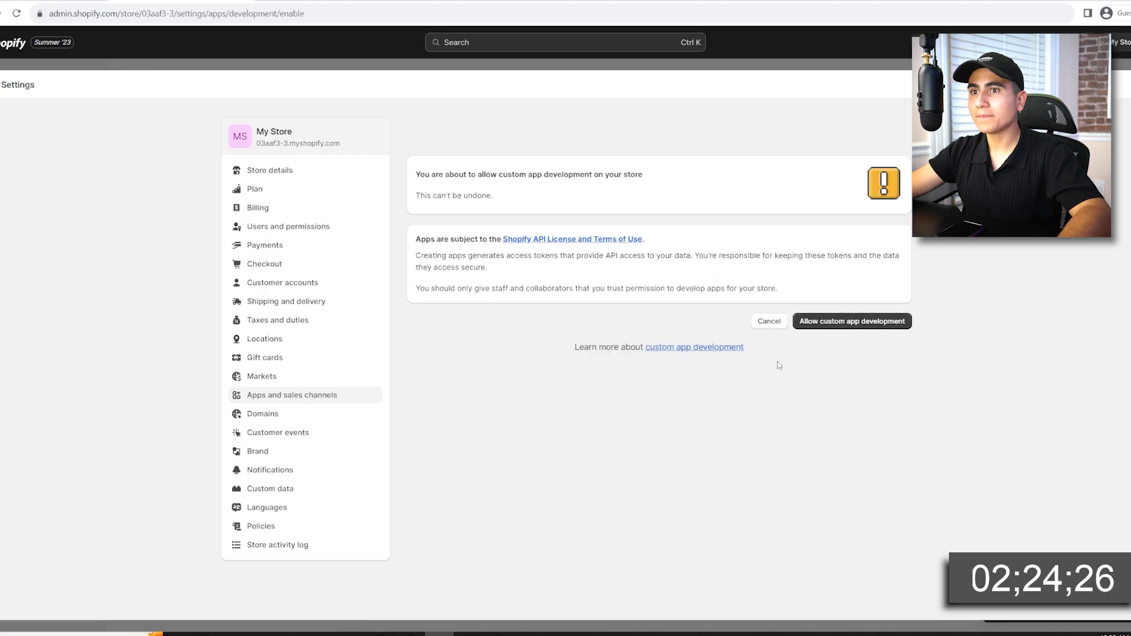
{"action": "left_click", "coordinate": [850, 321]}
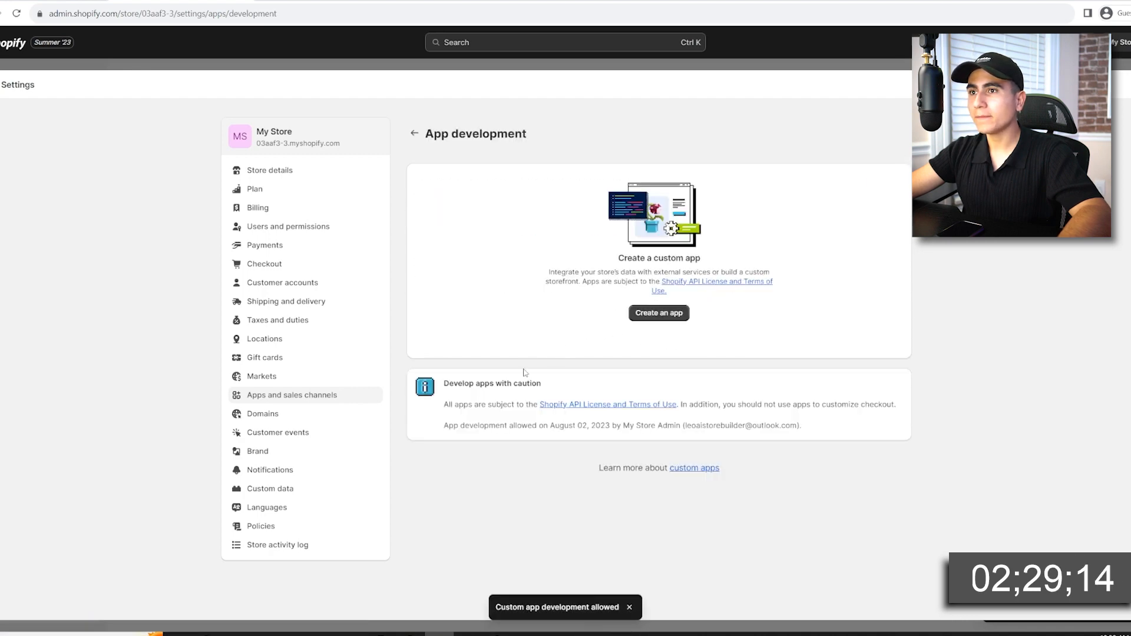
- Create a custom Shopify app named e-com.express
{"action": "left_click", "coordinate": [657, 313]}
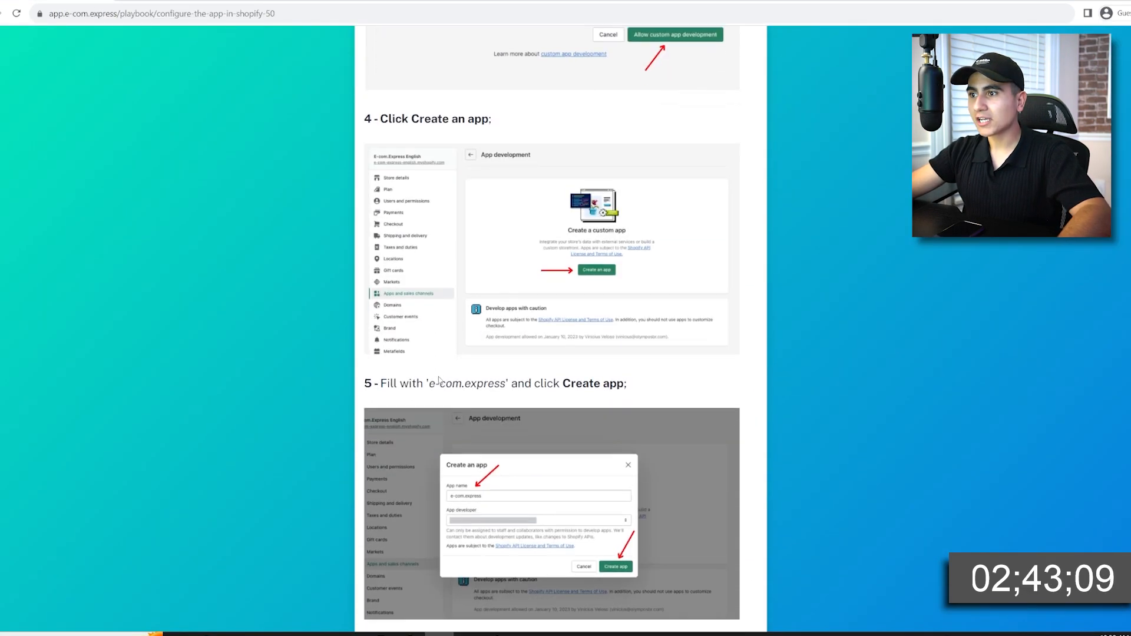
{"action": "double_click", "coordinate": [467, 383]}
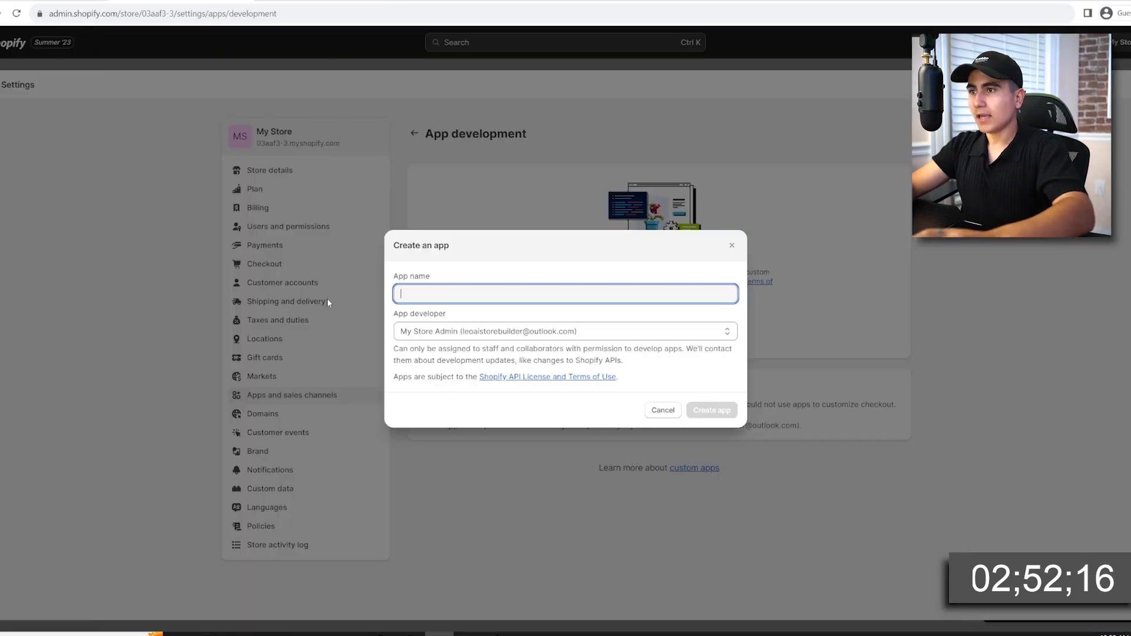
{"action": "type", "text": "e-com.express"}
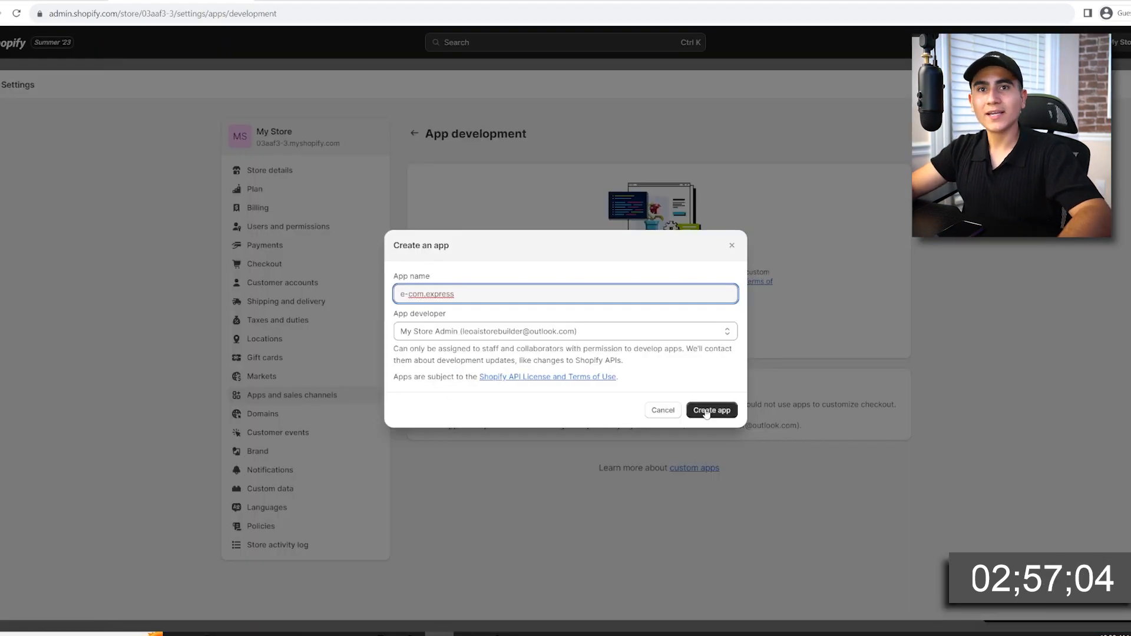
{"action": "left_click", "coordinate": [709, 410]}
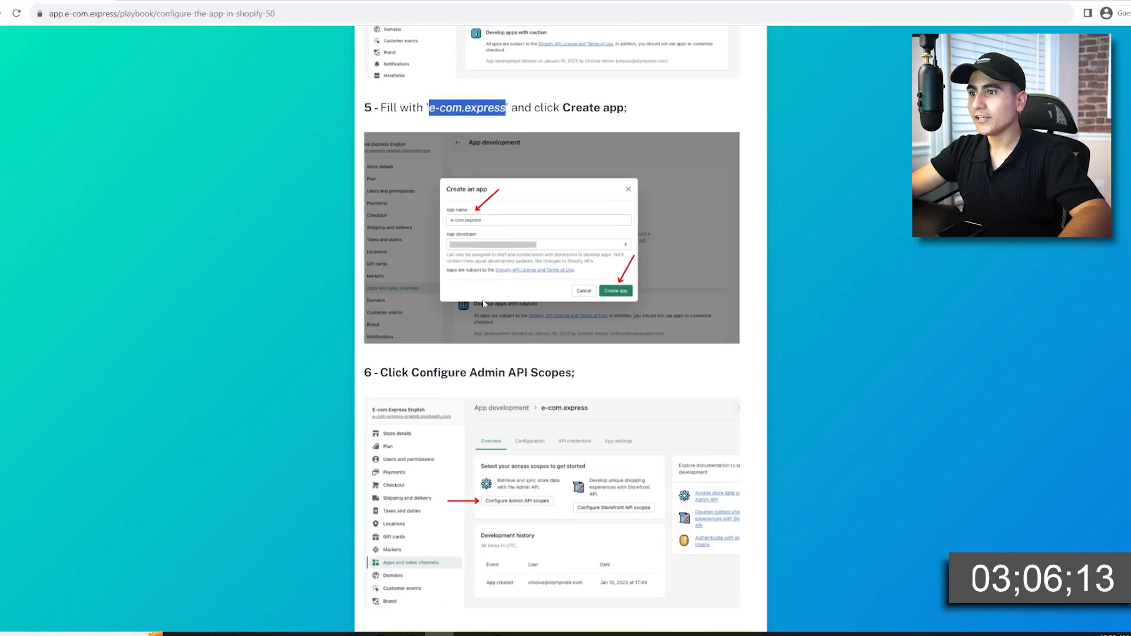
- Select every Admin API access scope for e-com.express, save, and return to the guide
{"action": "scroll", "scroll_direction": "down", "scroll_amount": 3}
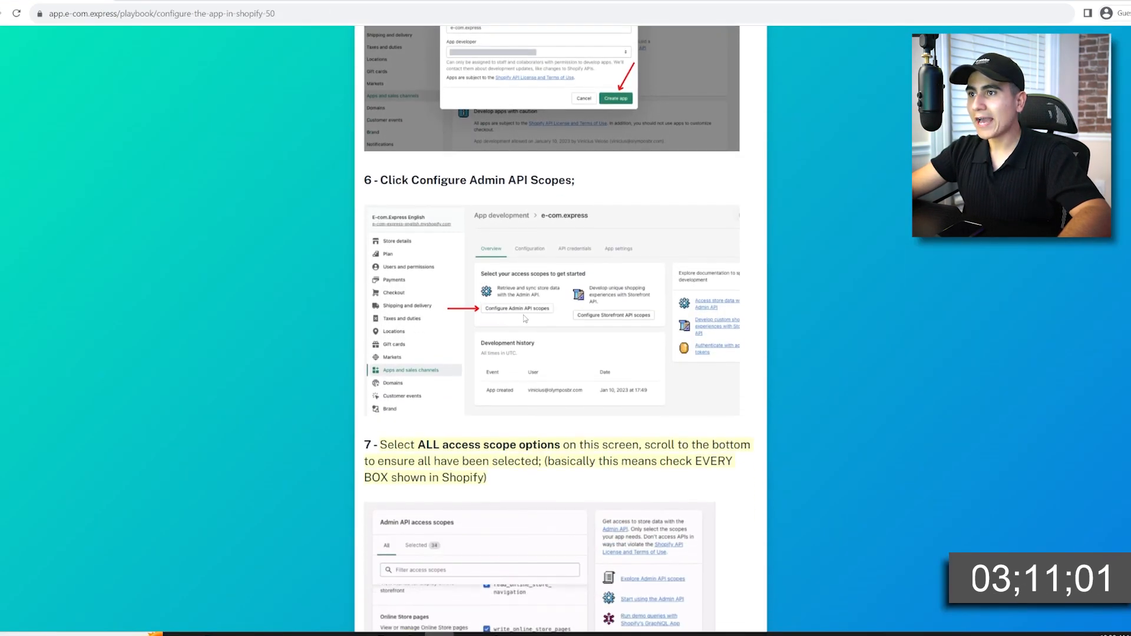
{"action": "scroll", "scroll_direction": "down", "scroll_amount": 3}
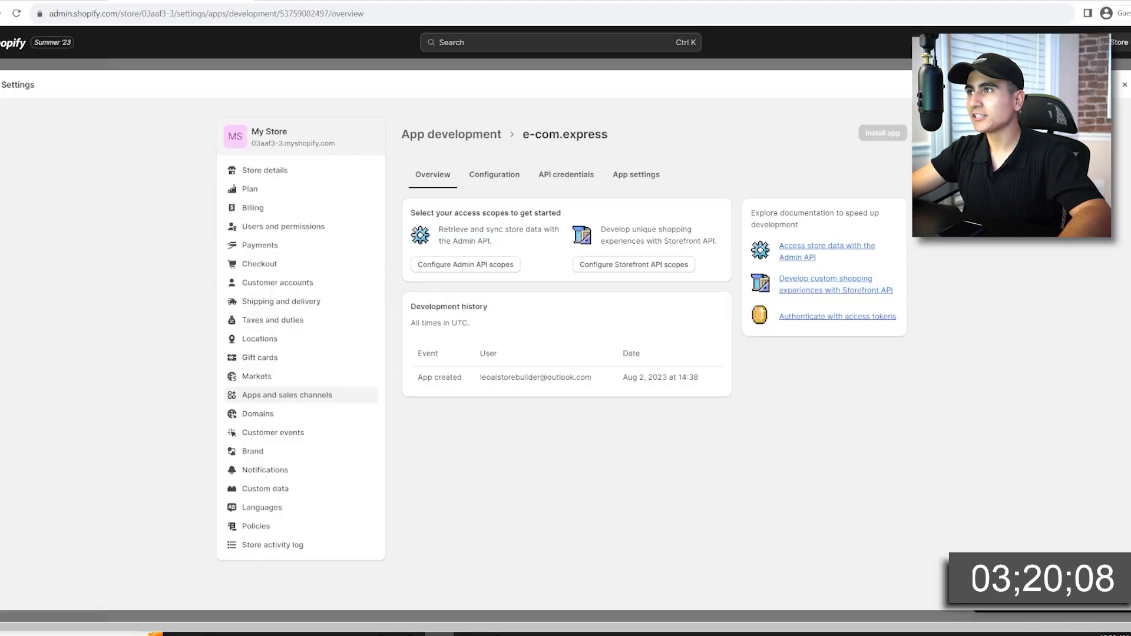
{"action": "left_click", "coordinate": [464, 263]}
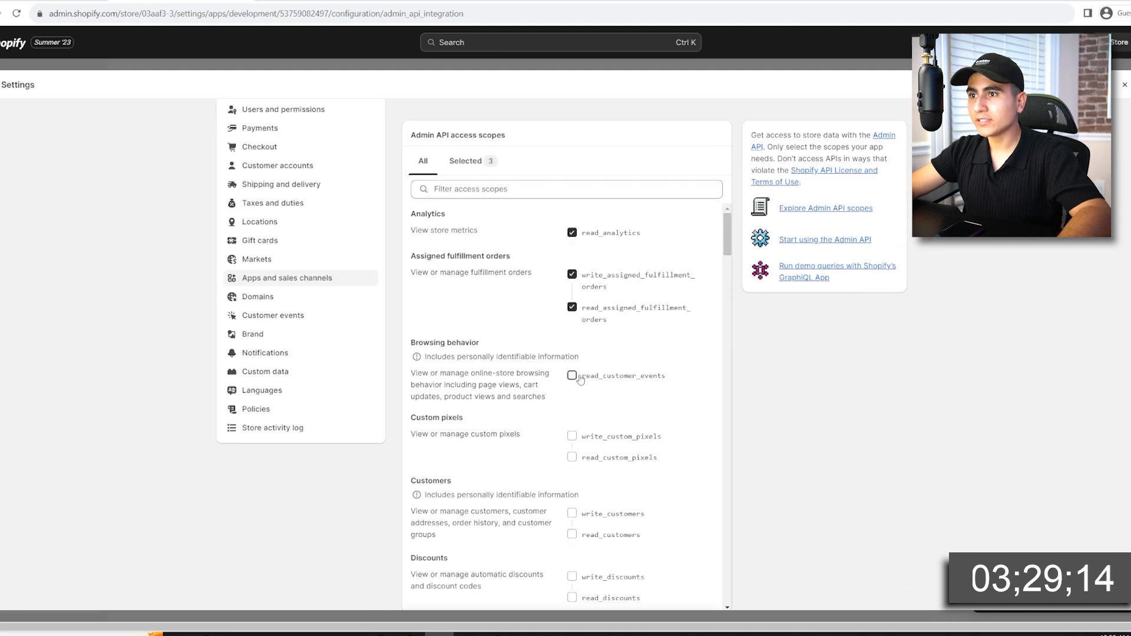
{"action": "scroll", "scroll_direction": "down", "scroll_amount": 3}
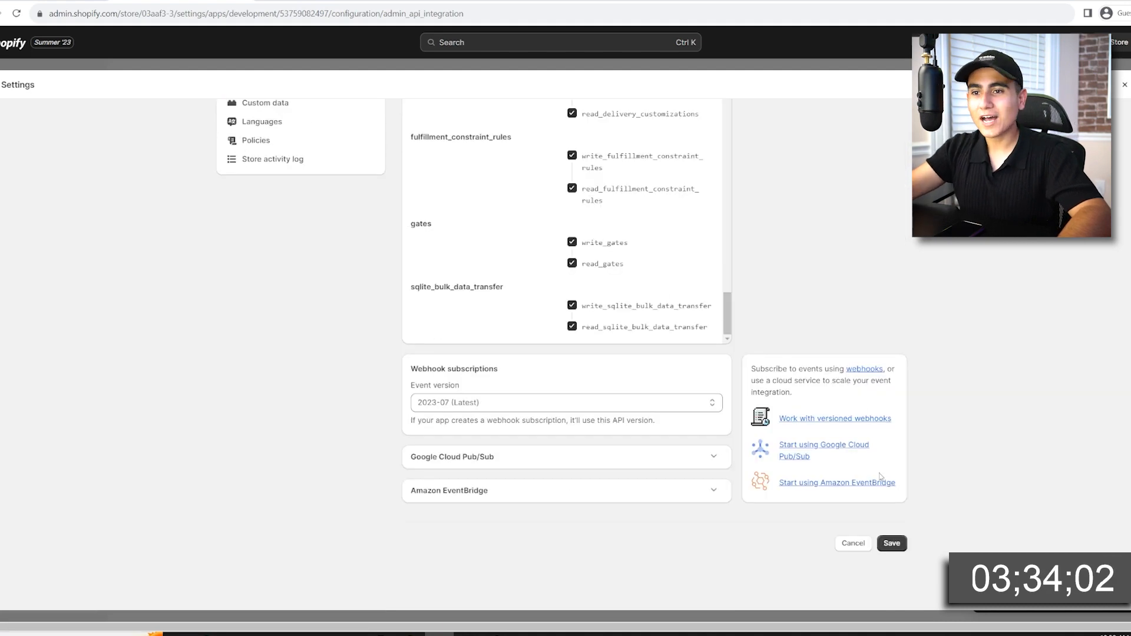
{"action": "left_click", "coordinate": [892, 543]}
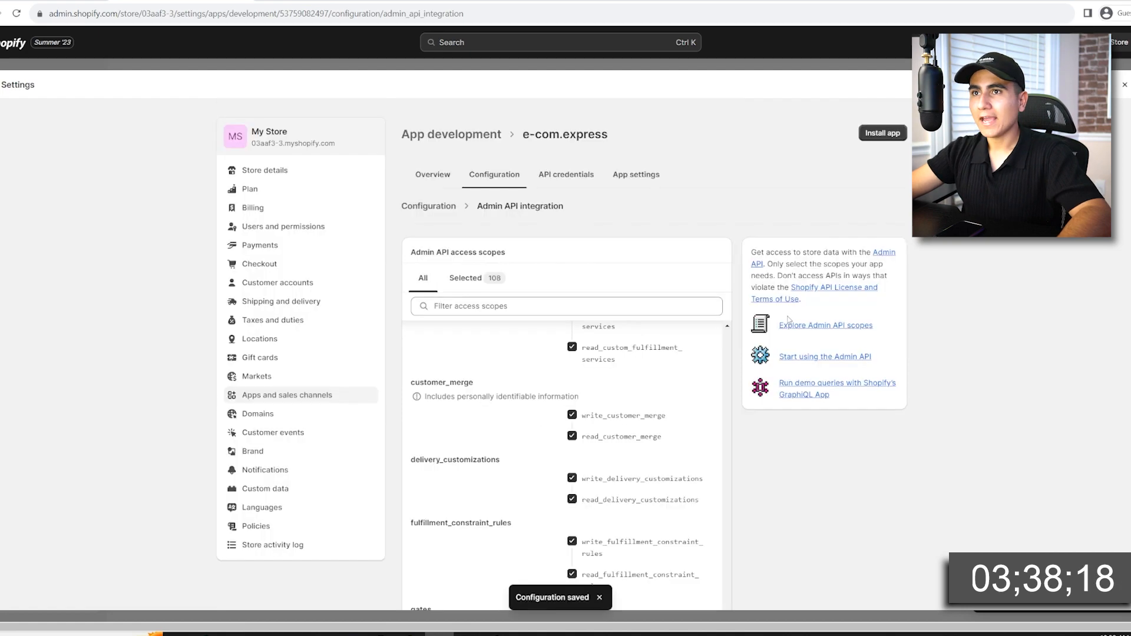
{"action": "left_click", "coordinate": [882, 134]}
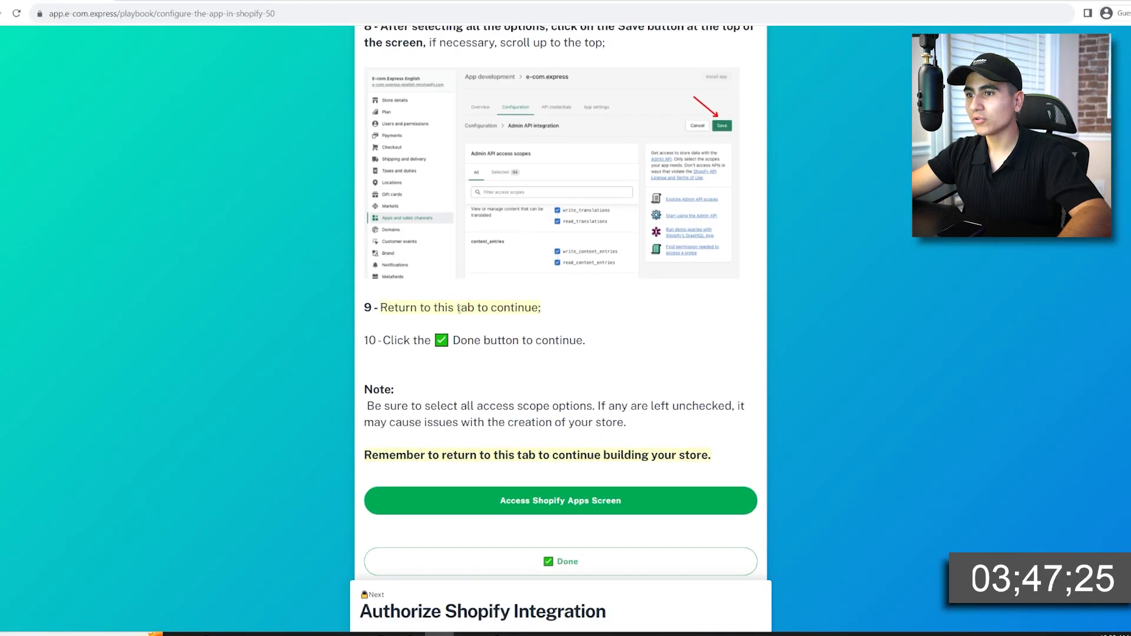
- Mark app configuration done and copy the revealed Admin API access token for authorization
{"action": "left_click", "coordinate": [560, 561]}
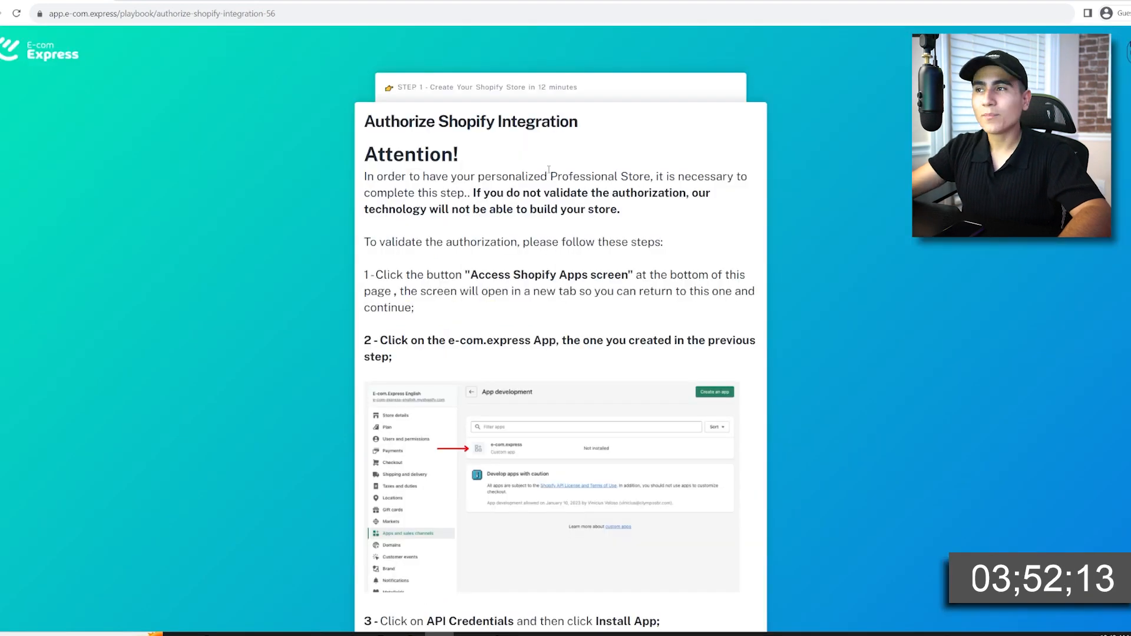
{"action": "scroll", "scroll_direction": "down", "scroll_amount": 3}
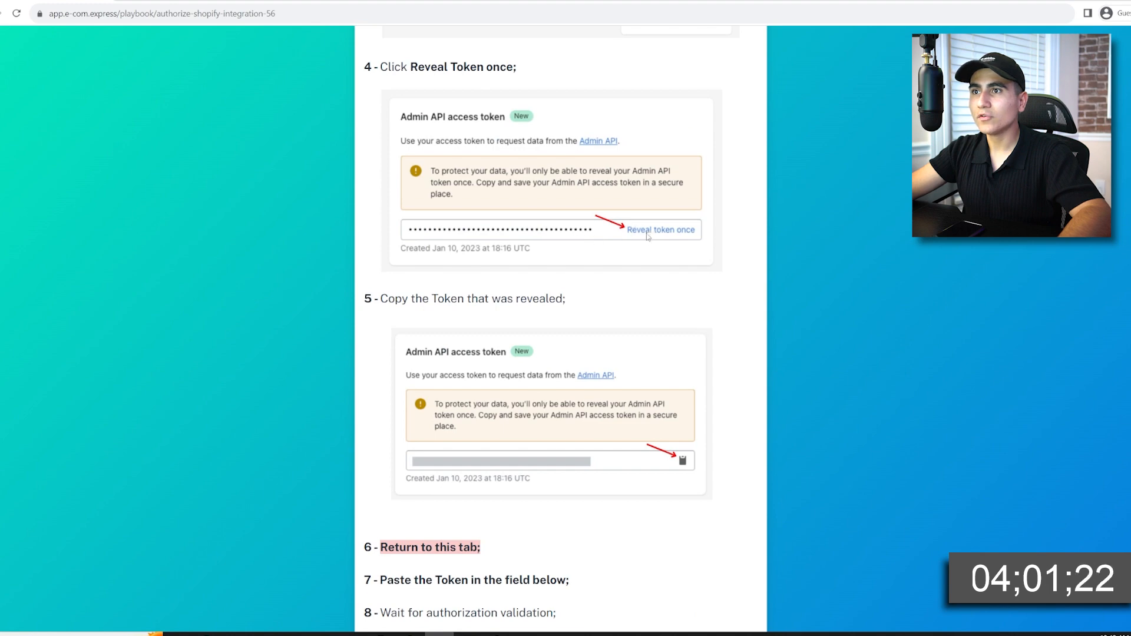
{"action": "scroll", "scroll_direction": "down", "scroll_amount": 3}
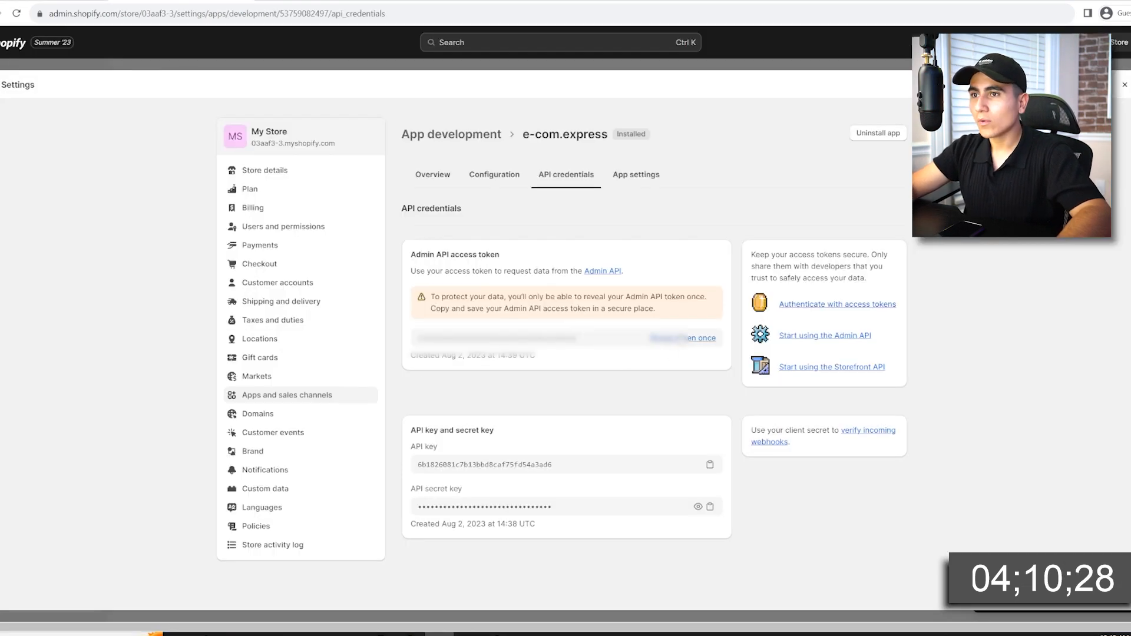
{"action": "left_click", "coordinate": [684, 338]}
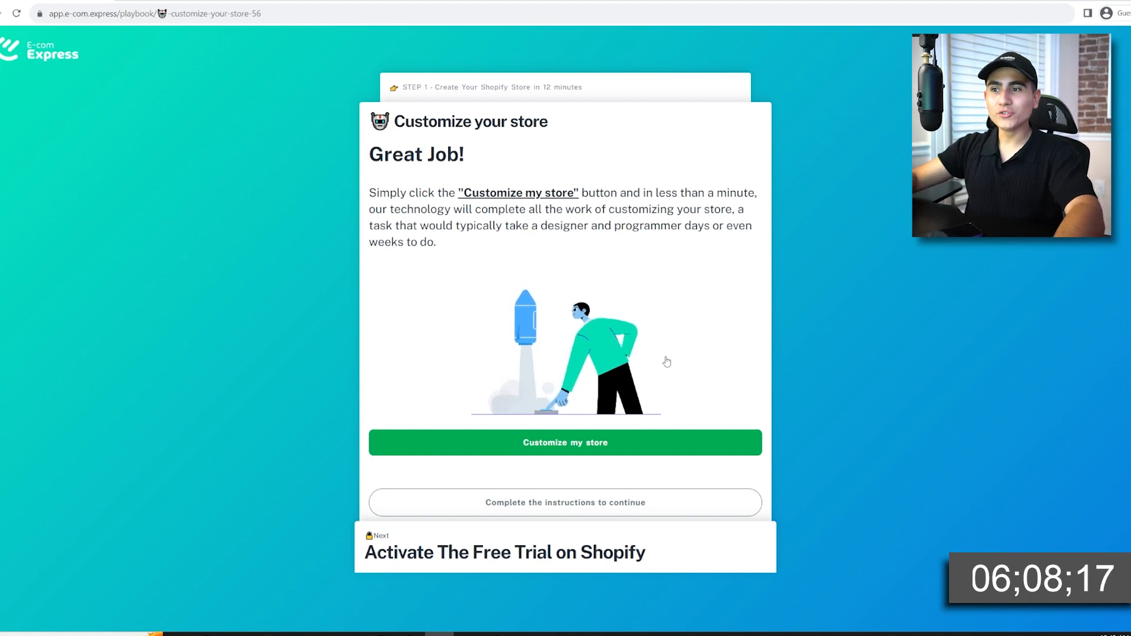
- Customize the store automatically, finish the step, and go to the Shopify plans screen
{"action": "left_click", "coordinate": [565, 442]}
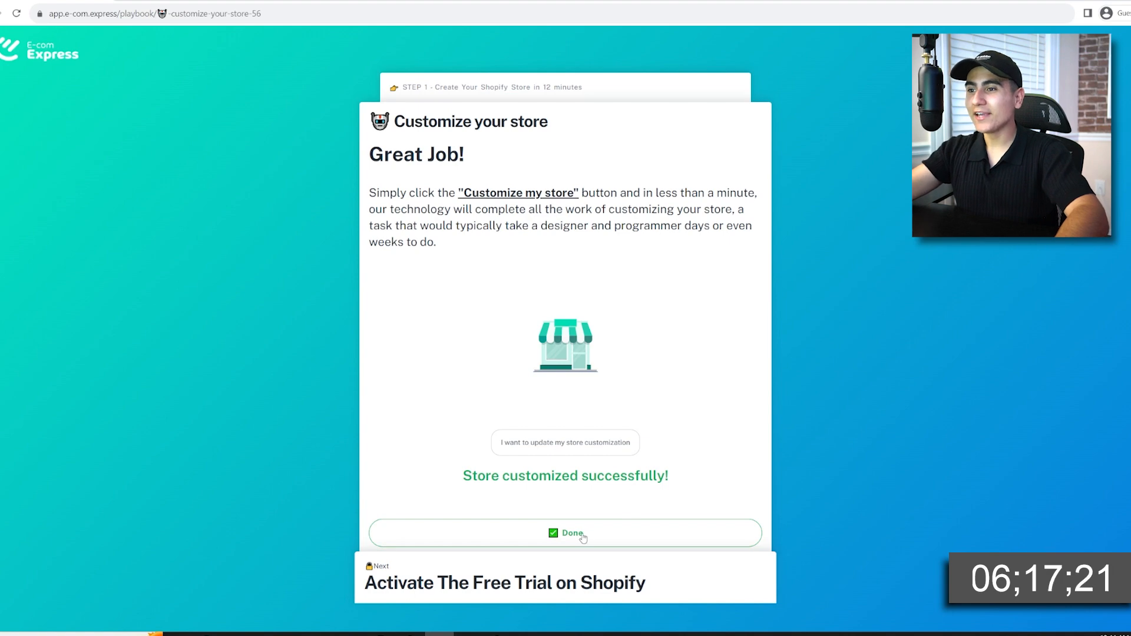
{"action": "left_click", "coordinate": [564, 532]}
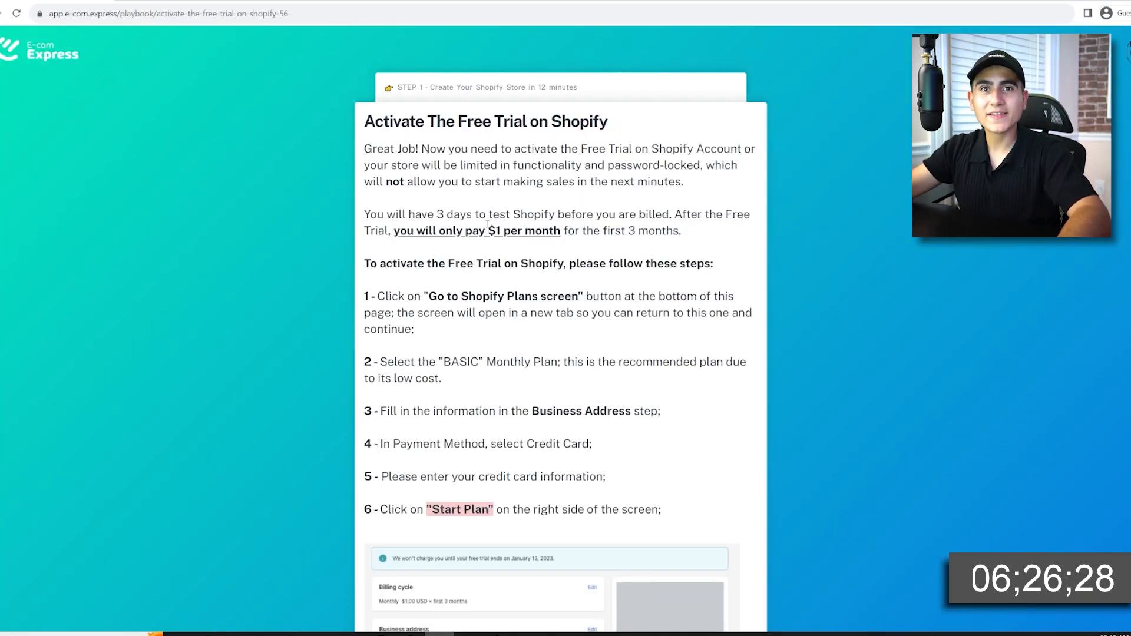
{"action": "scroll", "scroll_direction": "down", "scroll_amount": 3}
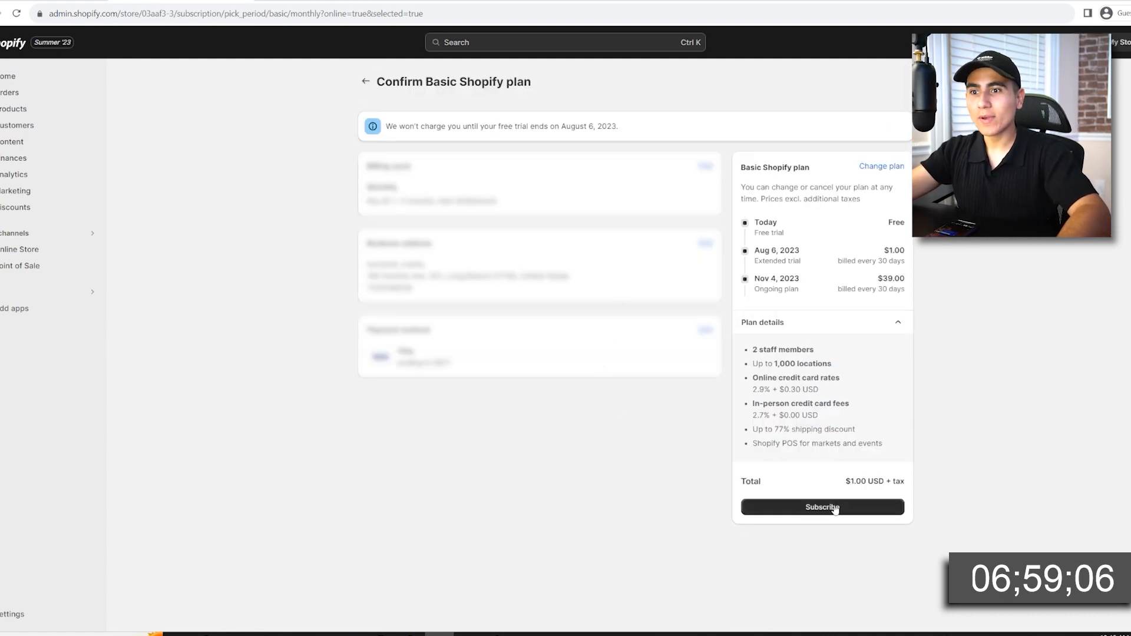
- Subscribe to the Basic plan, decline POS Pro, and dismiss the congratulations message
{"action": "left_click", "coordinate": [821, 507]}
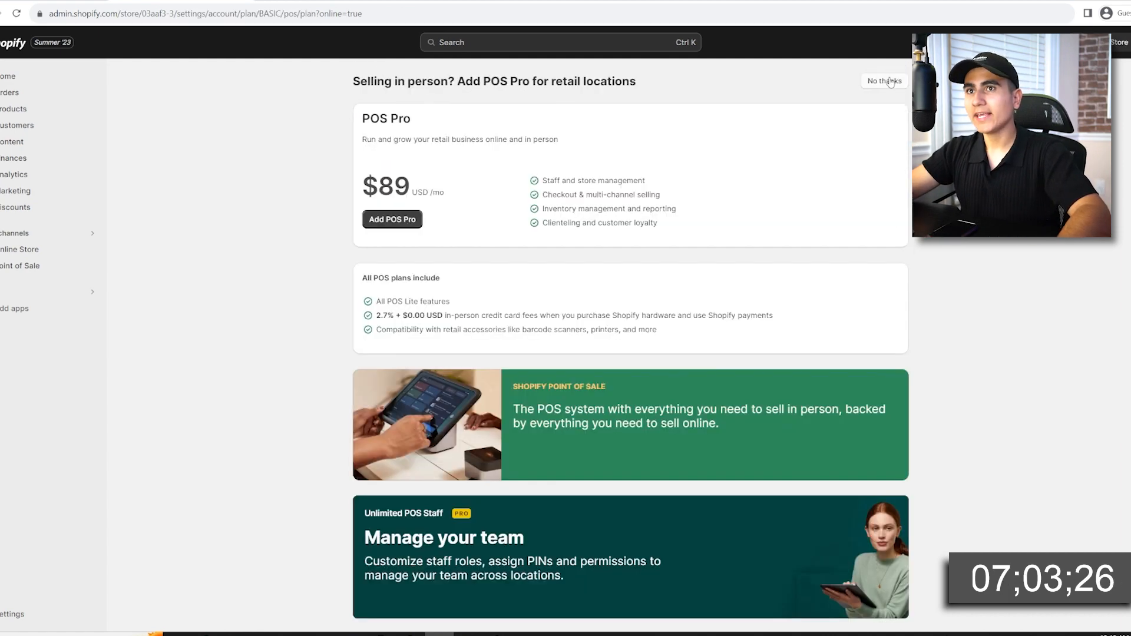
{"action": "left_click", "coordinate": [882, 81]}
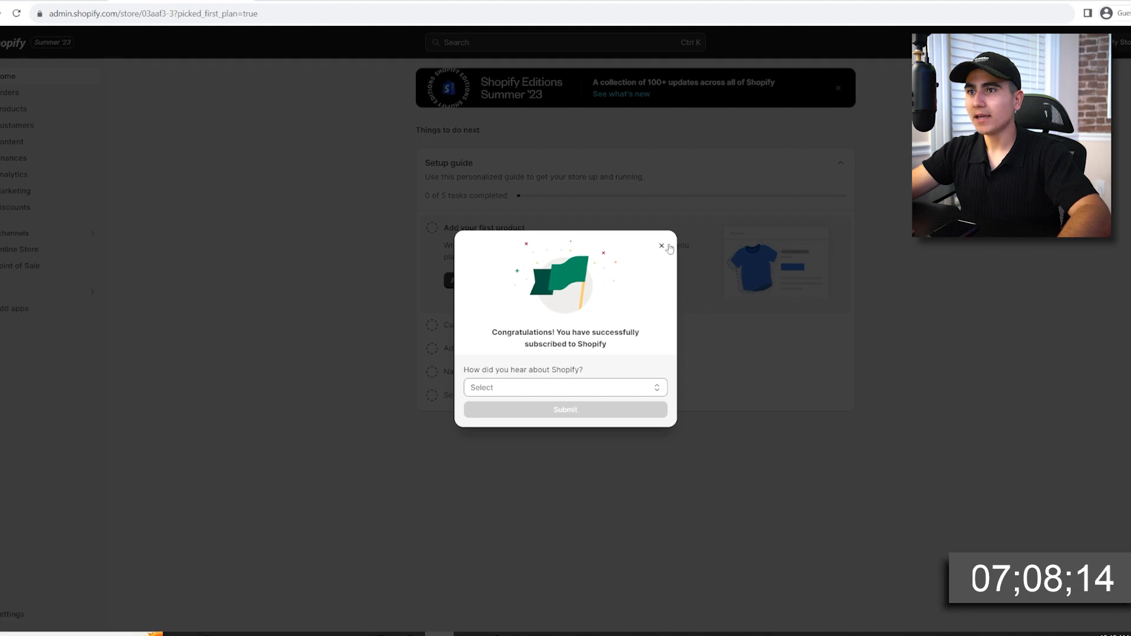
{"action": "left_click", "coordinate": [659, 246]}
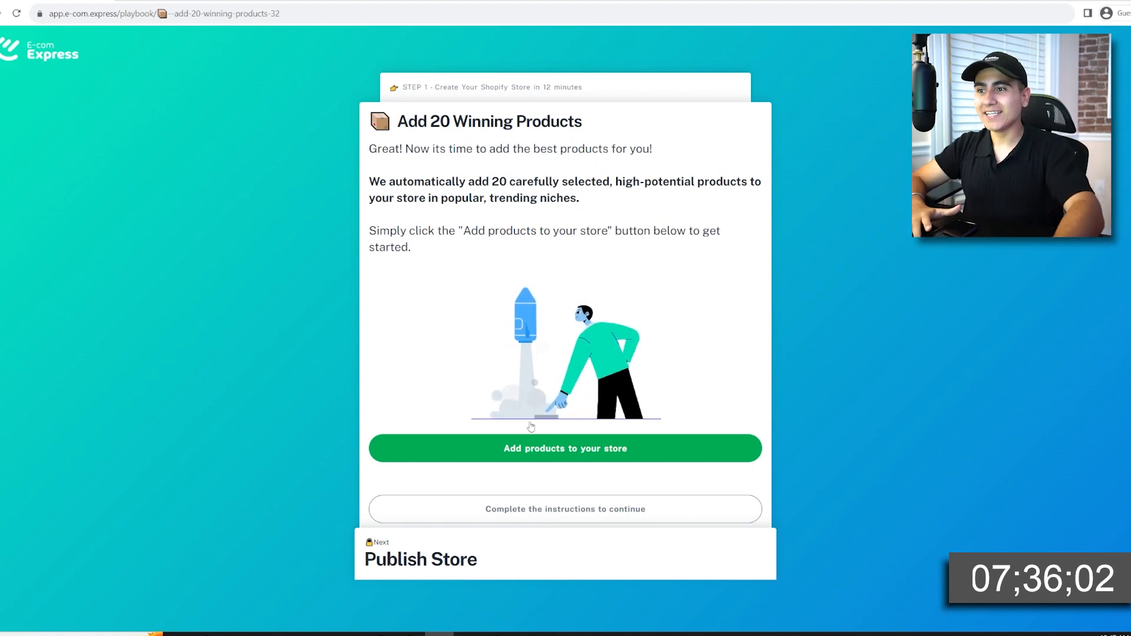
- Add the 20 winning products to the store and finish the product step
{"action": "left_click", "coordinate": [565, 448]}
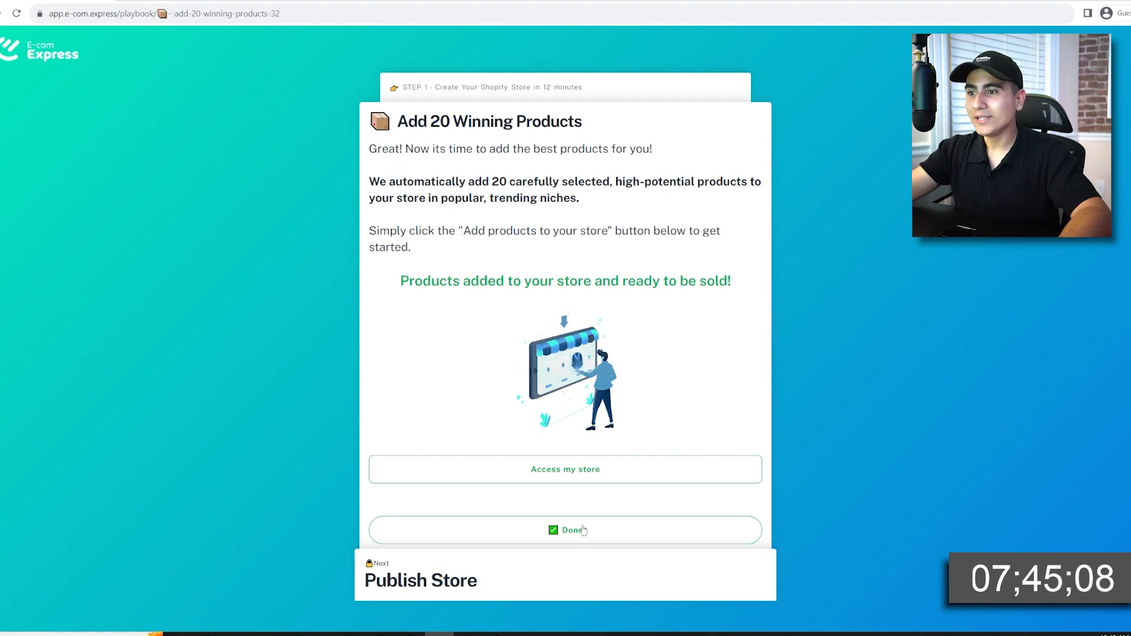
{"action": "left_click", "coordinate": [565, 529]}
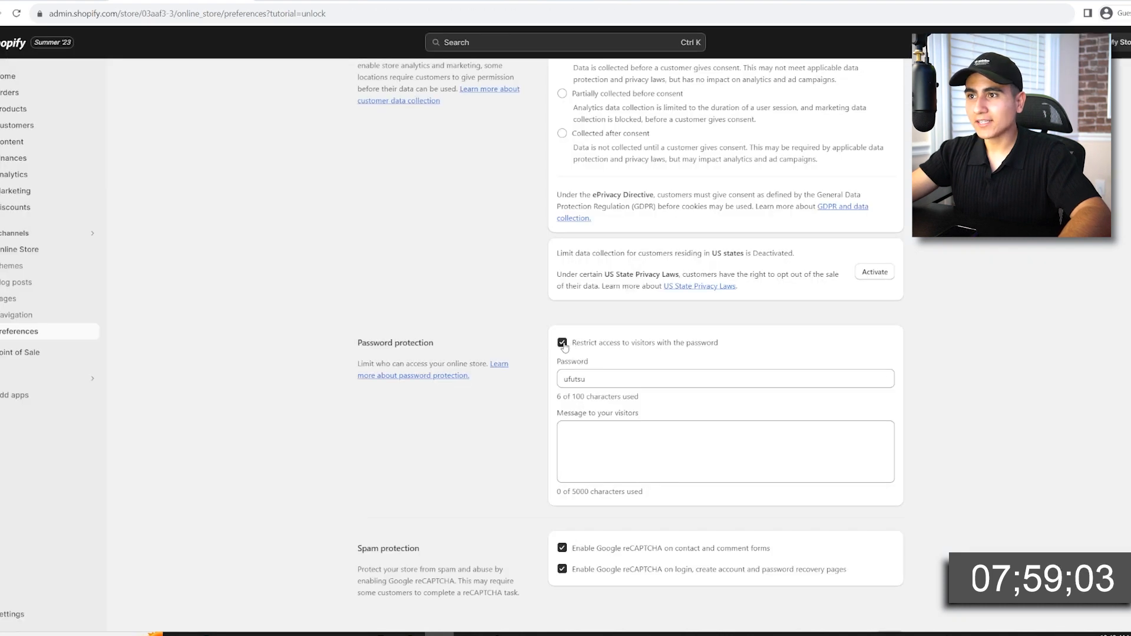
- Uncheck restricting visitors with a password and save so the store is public
{"action": "left_click", "coordinate": [562, 343]}
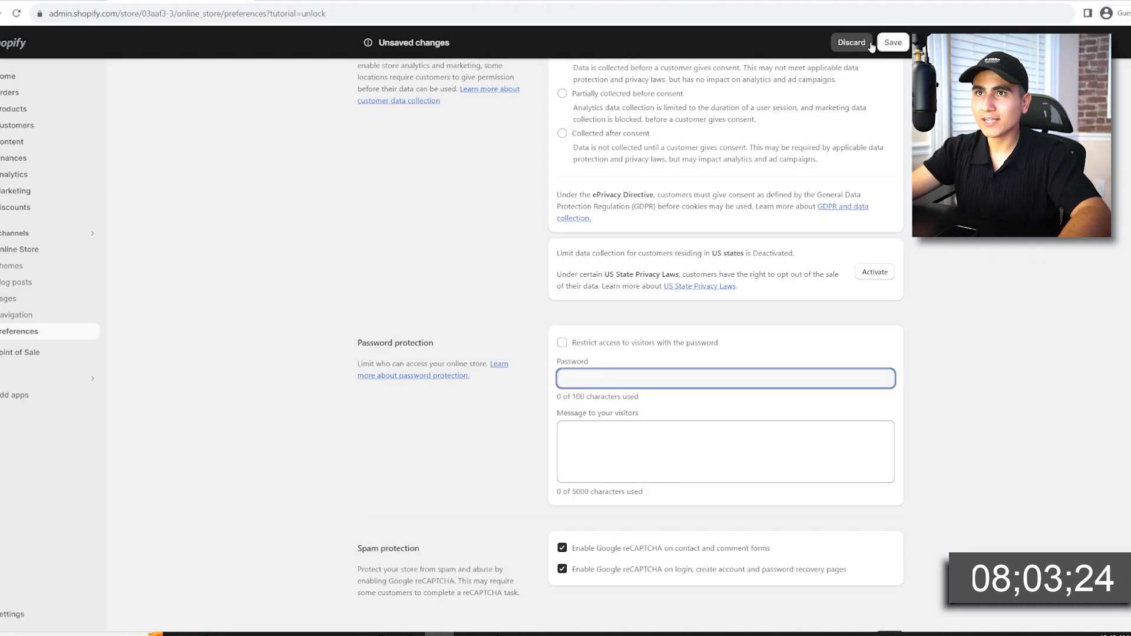
{"action": "left_click", "coordinate": [892, 42]}
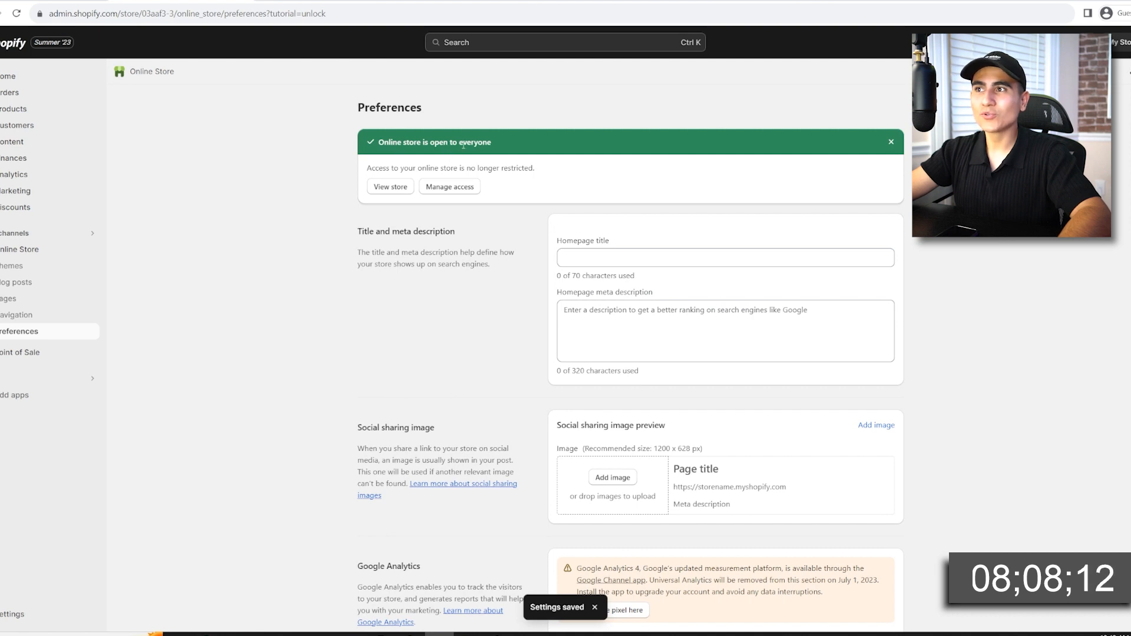